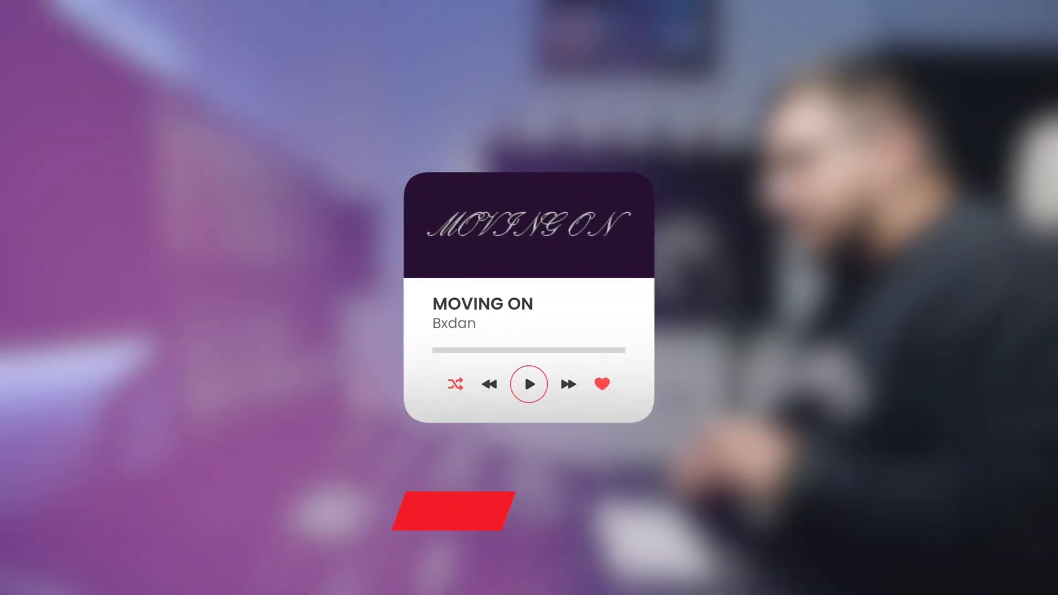
# Launch Ozone Advanced on the song, showing the empty 'Start polishing your track' chain
pyautogui.click(530, 384)
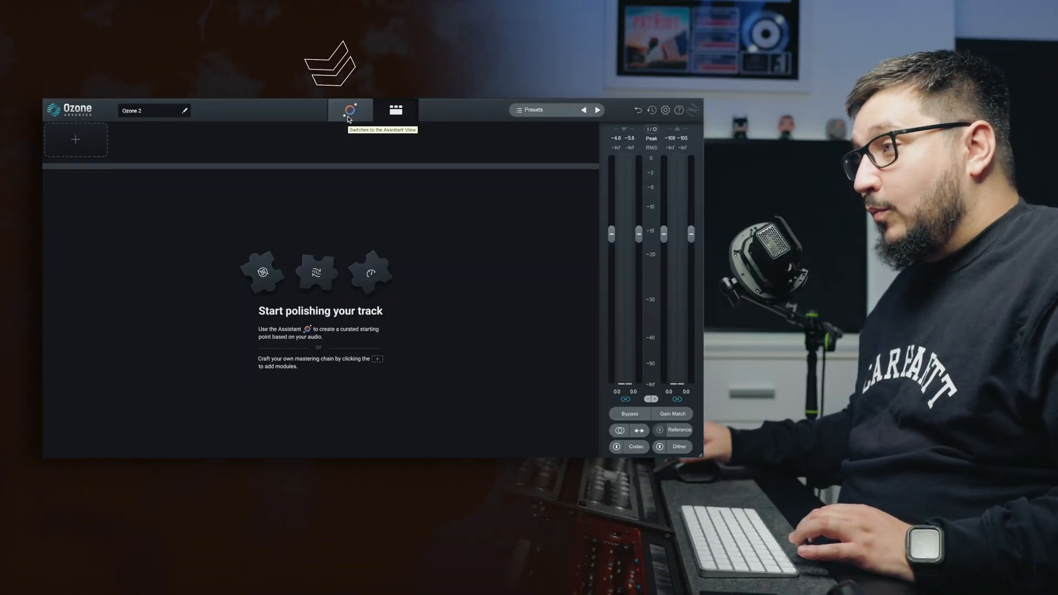
# Run the Master Assistant on the loudest section and apply the EDM tone target
pyautogui.click(349, 110)
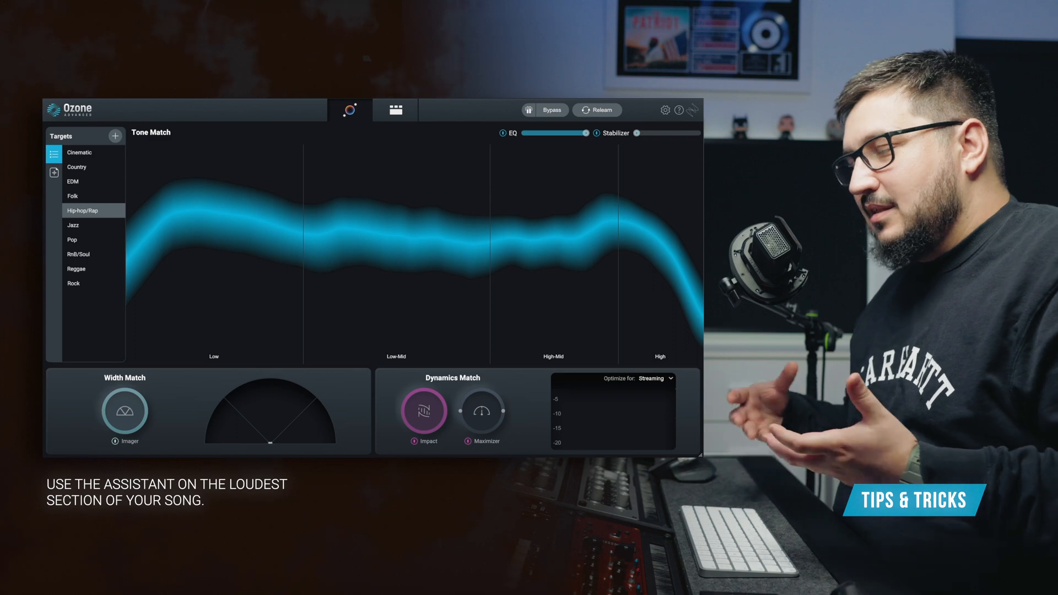
pyautogui.click(349, 110)
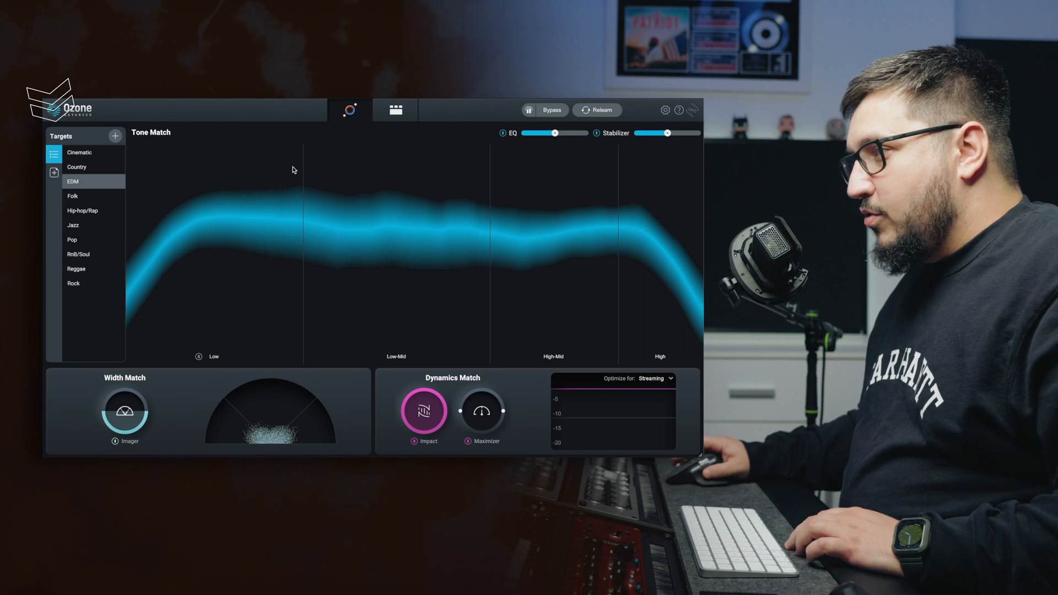
# Audition the Hip-hop/Rap, Folk, EDM and Pop tone targets, ending on Hip-hop/Rap
pyautogui.click(82, 210)
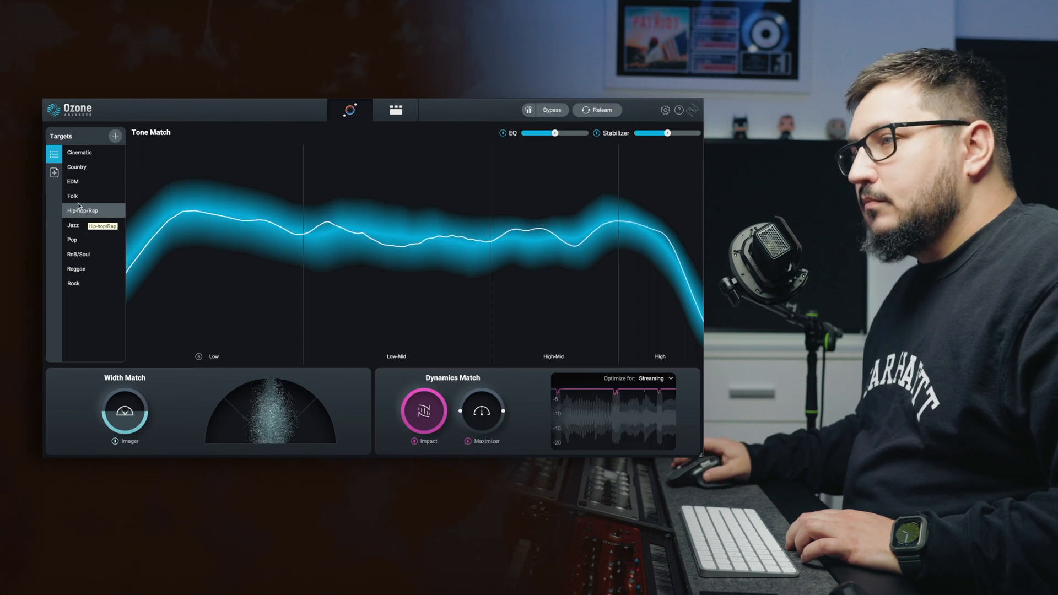
pyautogui.click(81, 181)
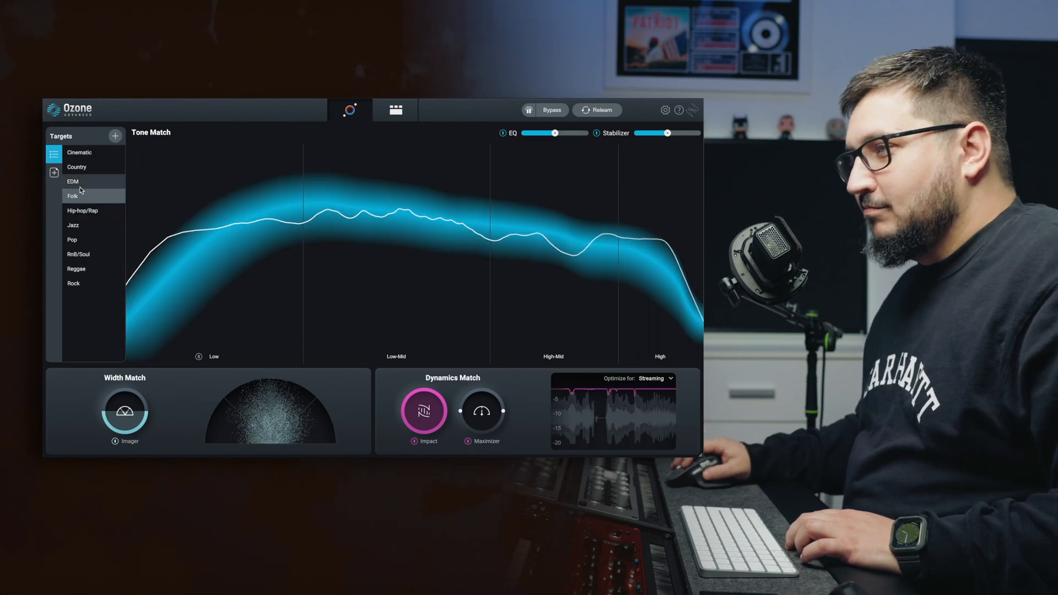
pyautogui.click(73, 239)
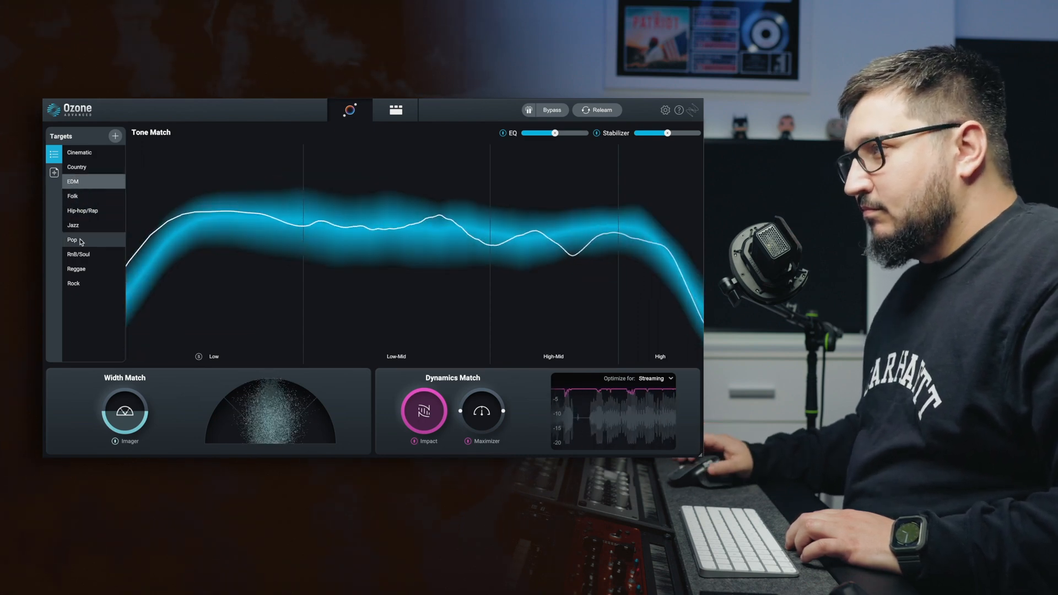
pyautogui.click(72, 240)
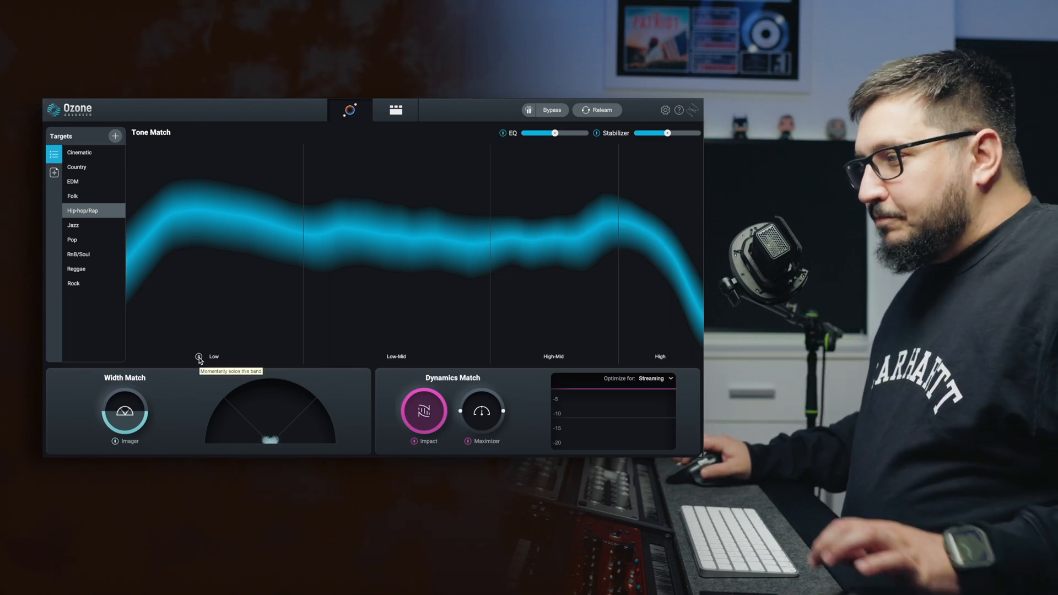
# Play the song and solo the Low band in Tone Match
pyautogui.click(199, 357)
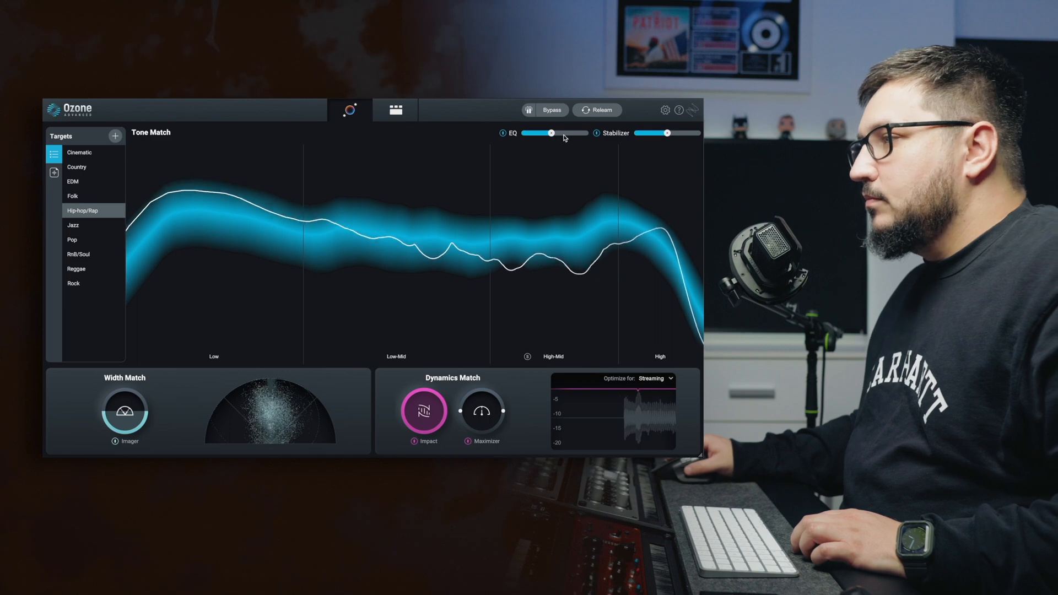
# Sweep the tone-match EQ amount from minimum to full, and lower the Stabilizer amount
pyautogui.moveTo(552, 133); pyautogui.dragTo(531, 133)
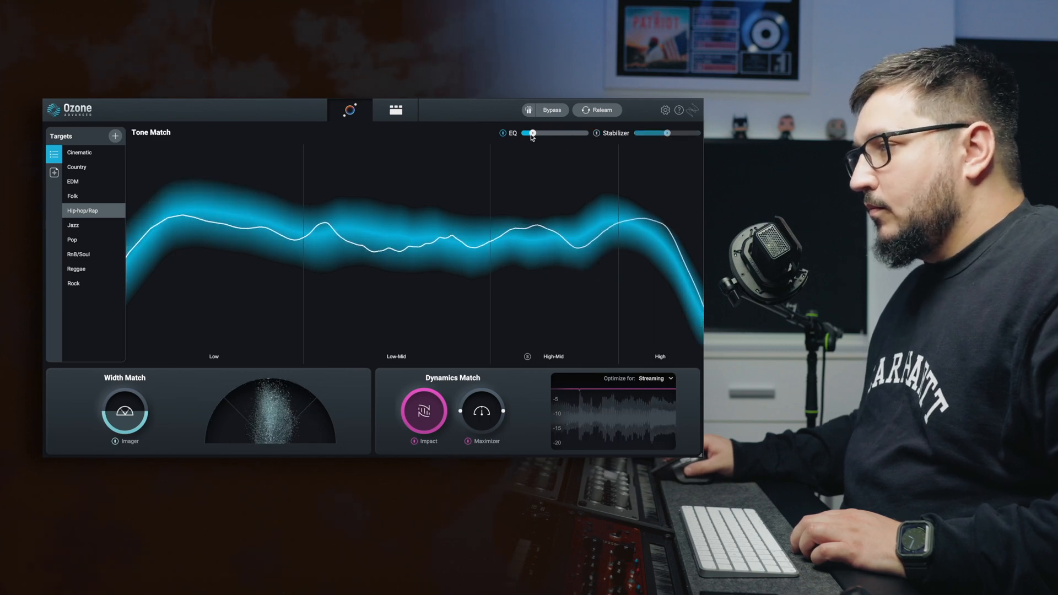
pyautogui.moveTo(532, 132); pyautogui.dragTo(523, 133)
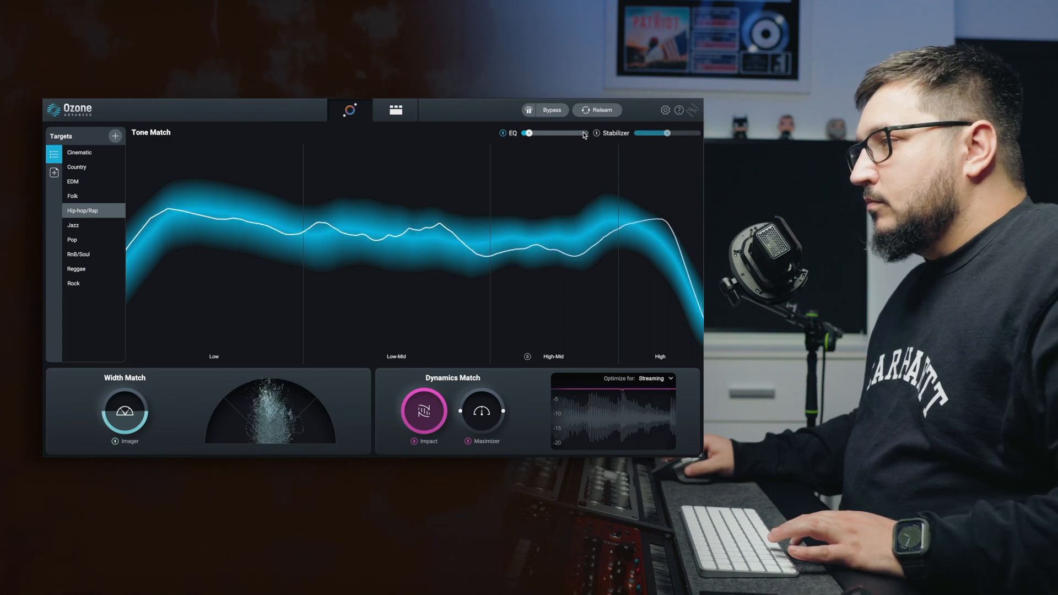
pyautogui.moveTo(527, 133); pyautogui.dragTo(585, 133)
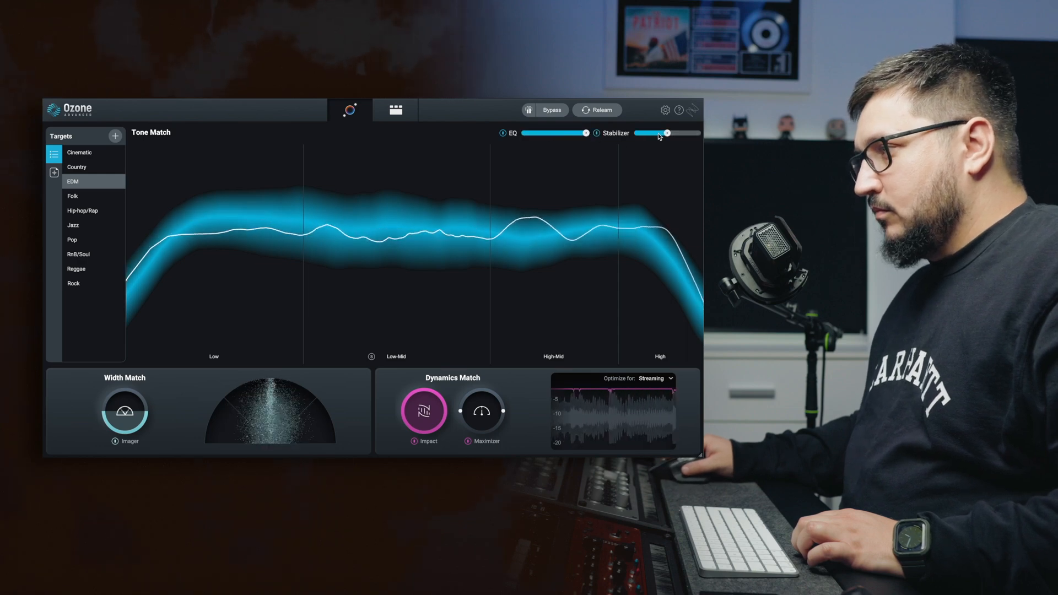
pyautogui.moveTo(667, 133); pyautogui.dragTo(698, 133)
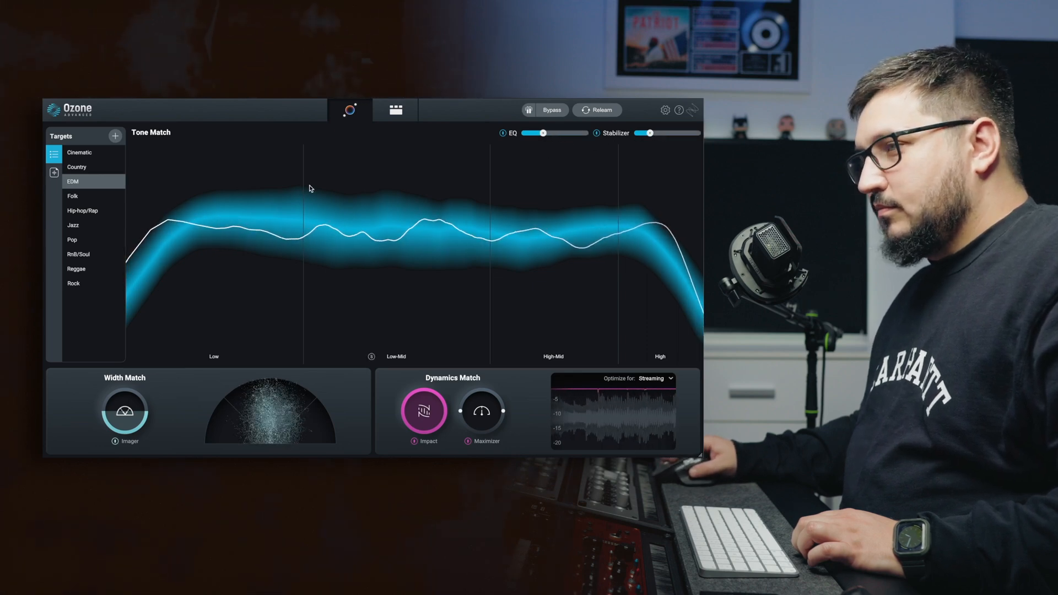
# Compare against the Hip-hop/Rap target, then return to the EDM tone target
pyautogui.click(82, 210)
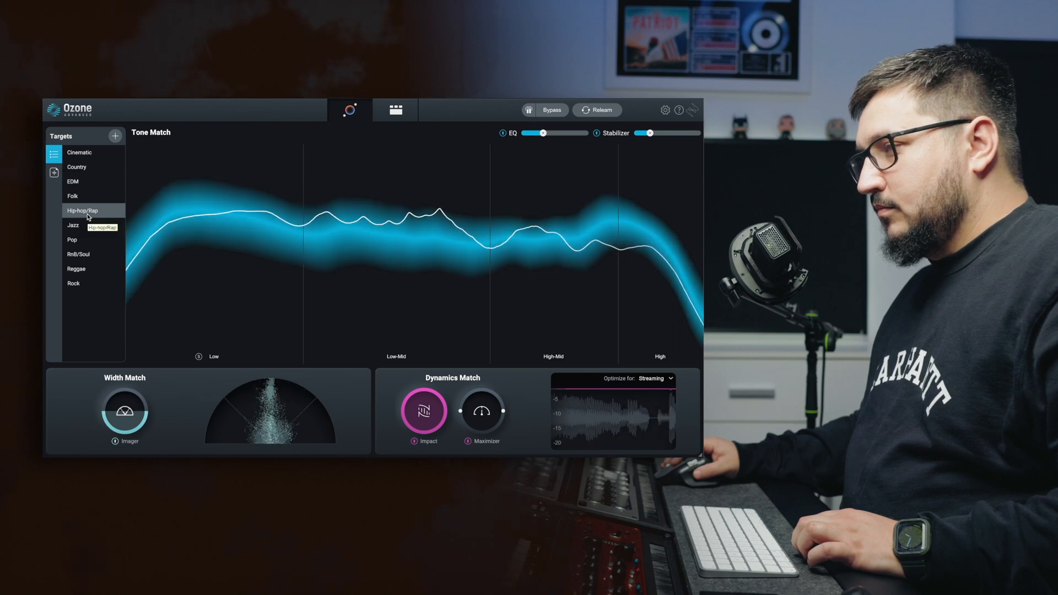
pyautogui.click(73, 181)
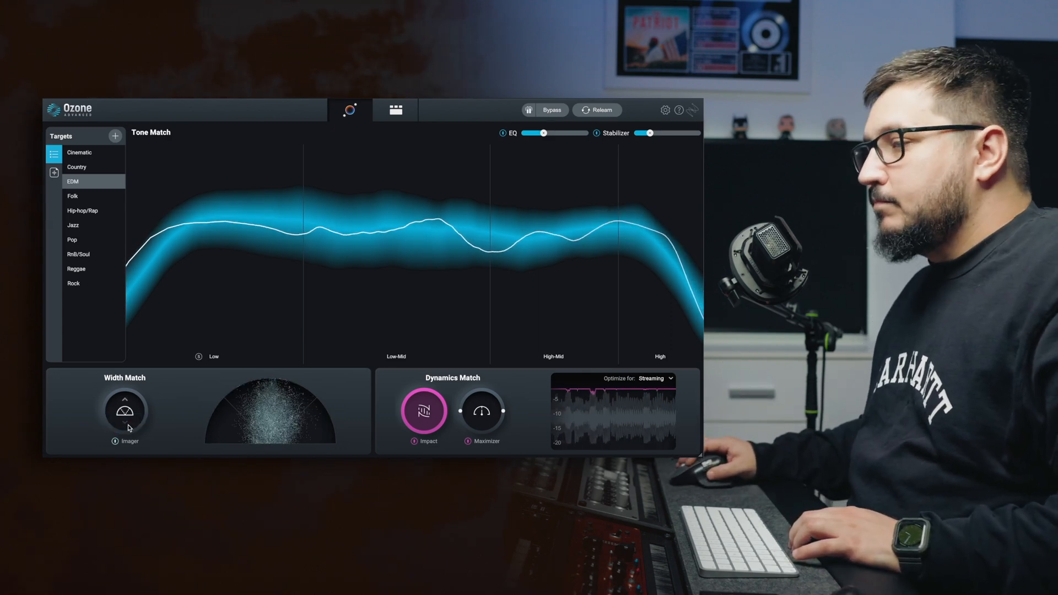
# Re-enable the stereo Imager under Width Match
pyautogui.click(125, 411)
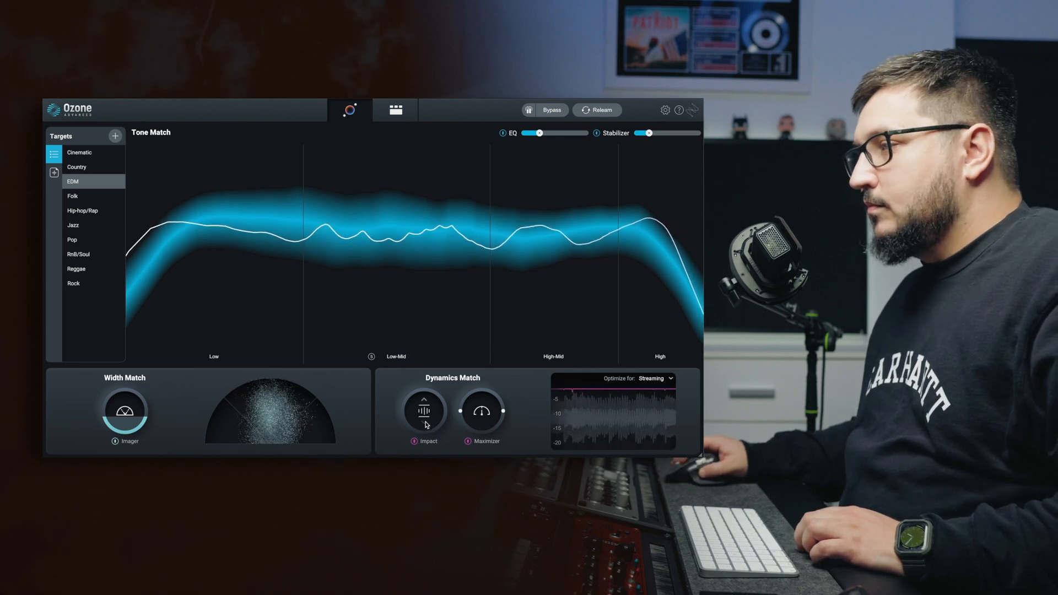
# Lower the Impact amount in Dynamics Match to about half
pyautogui.click(424, 410)
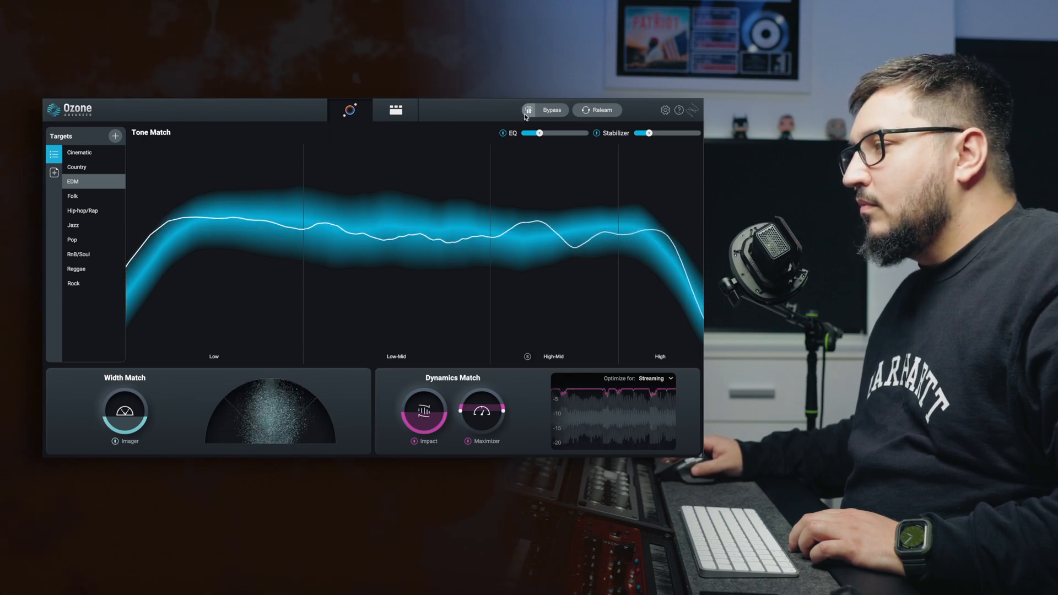
# Toggle Bypass on and off to compare the mastered and original song
pyautogui.click(551, 110)
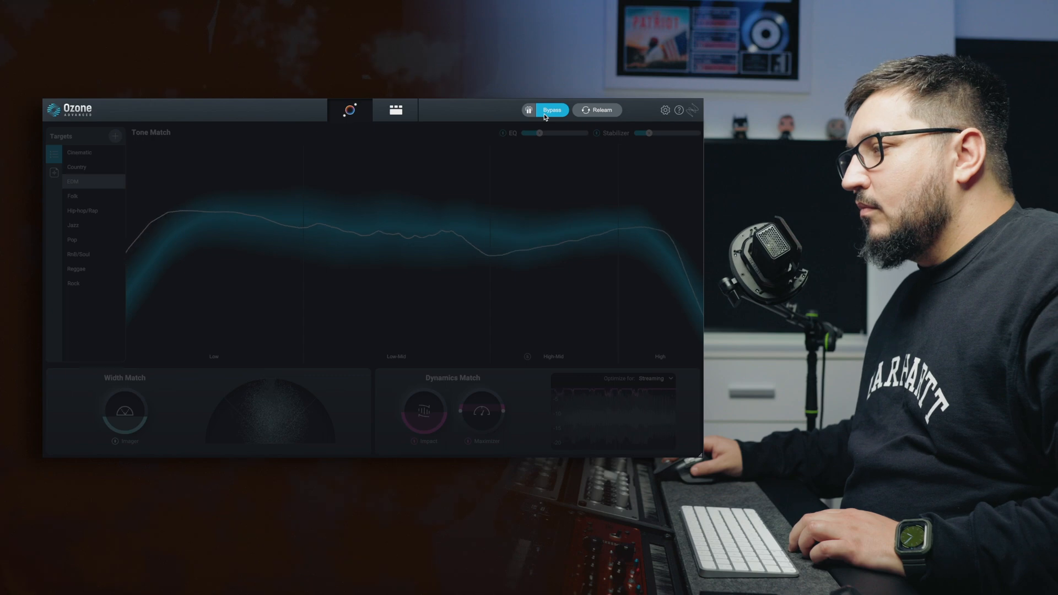
pyautogui.click(551, 110)
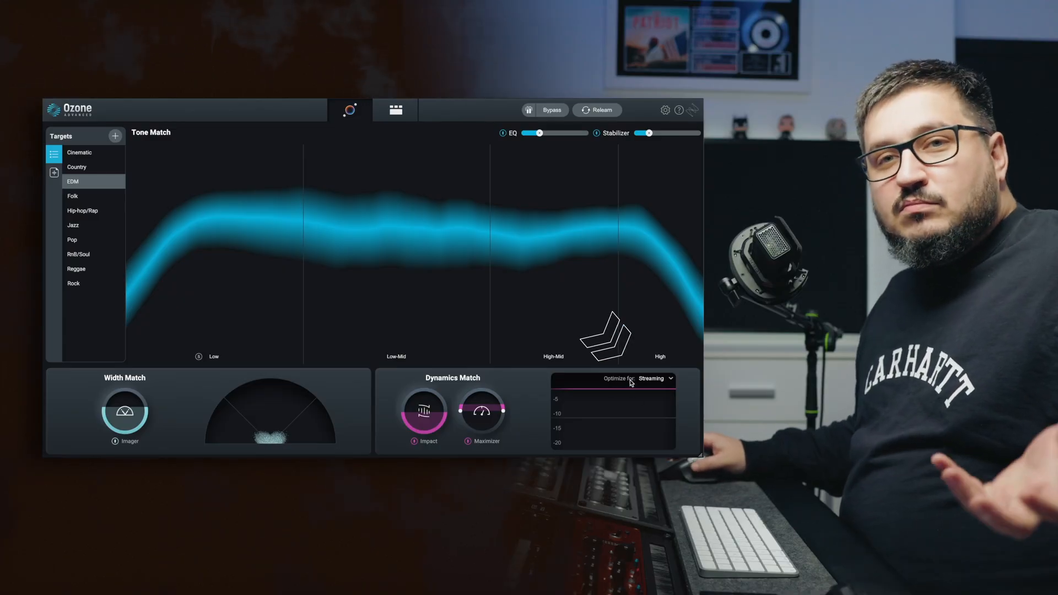
# Review the loudness target options and switch to the full module chain view
pyautogui.click(653, 378)
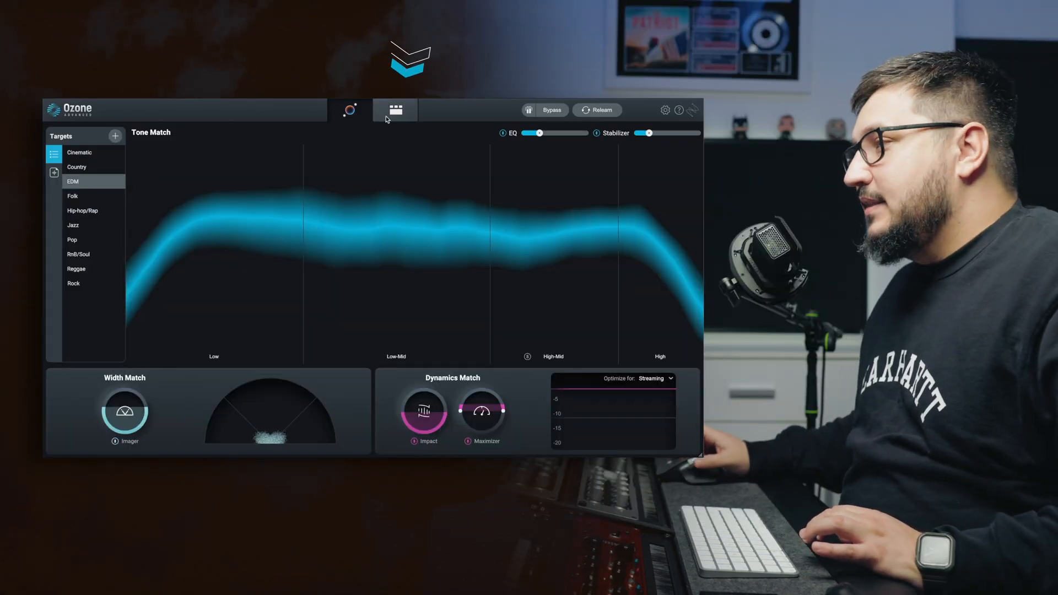
pyautogui.click(397, 109)
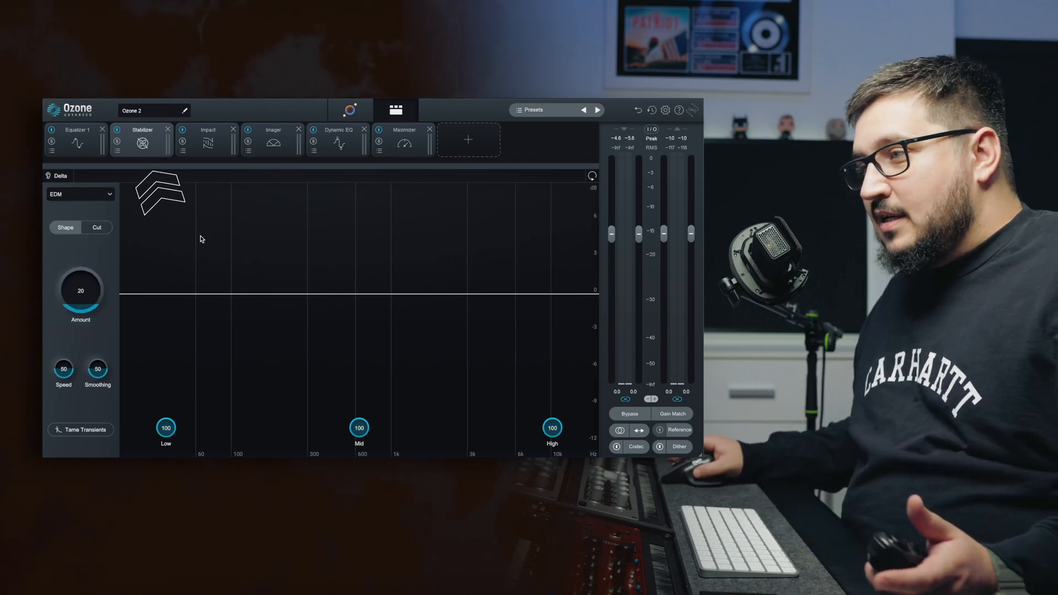
# Switch the Stabilizer module into Cut mode
pyautogui.click(96, 227)
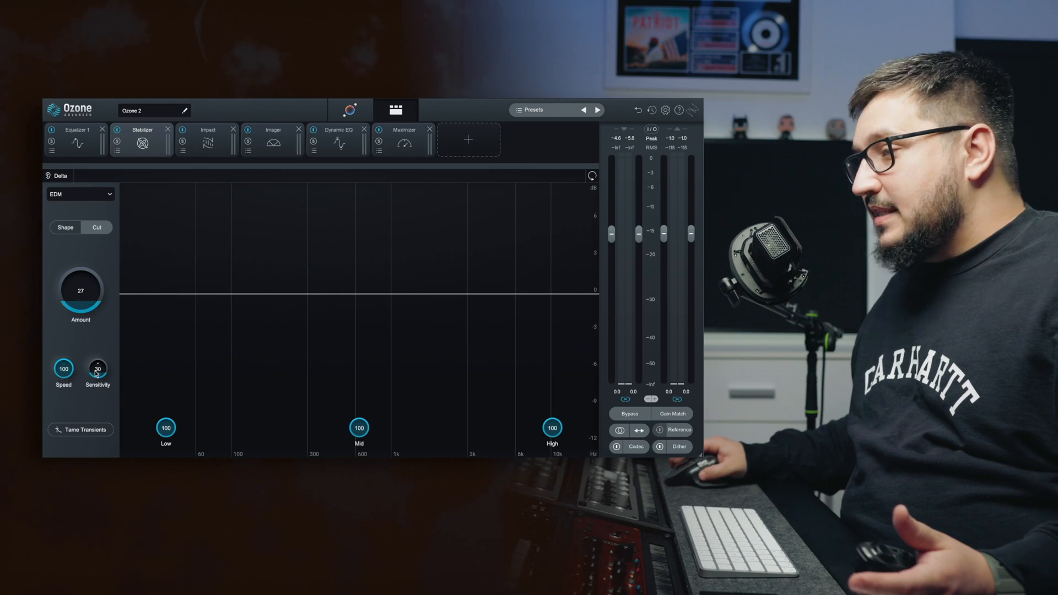
pyautogui.moveTo(87, 433)
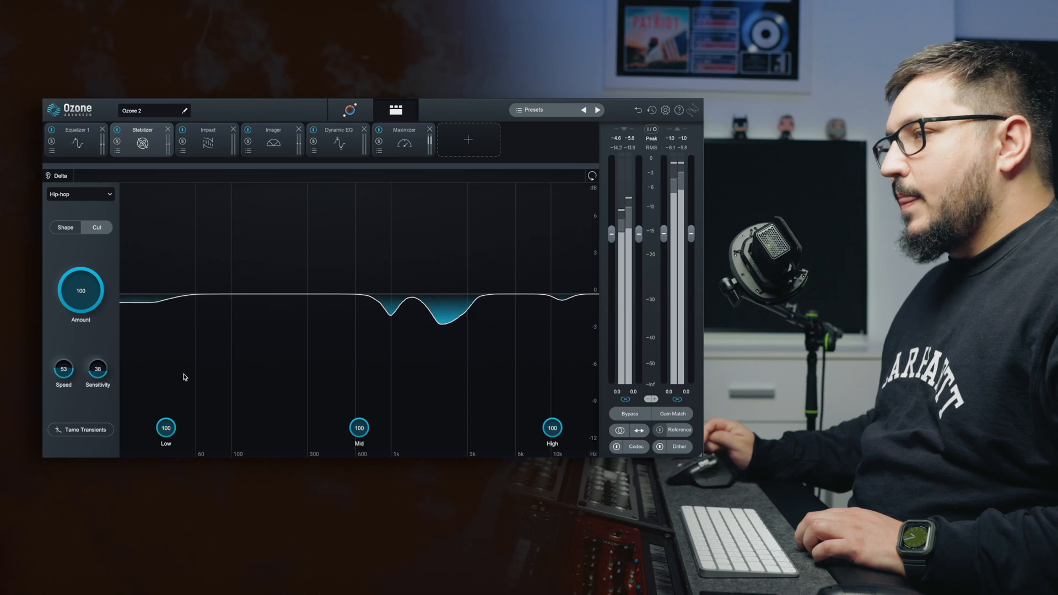
# Switch the Stabilizer from Cut back to Shape mode
pyautogui.click(97, 227)
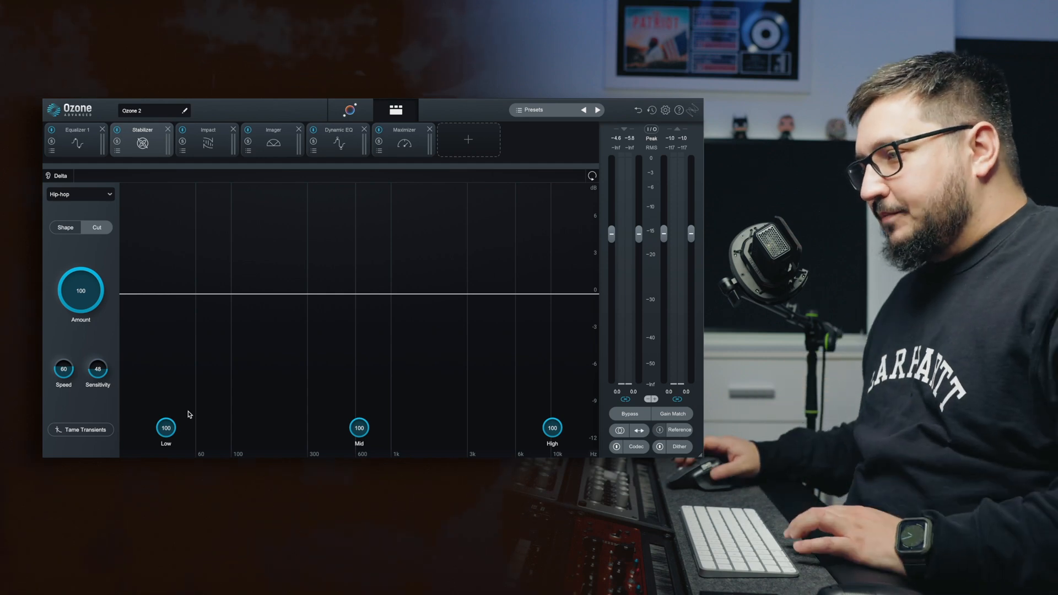
pyautogui.click(65, 228)
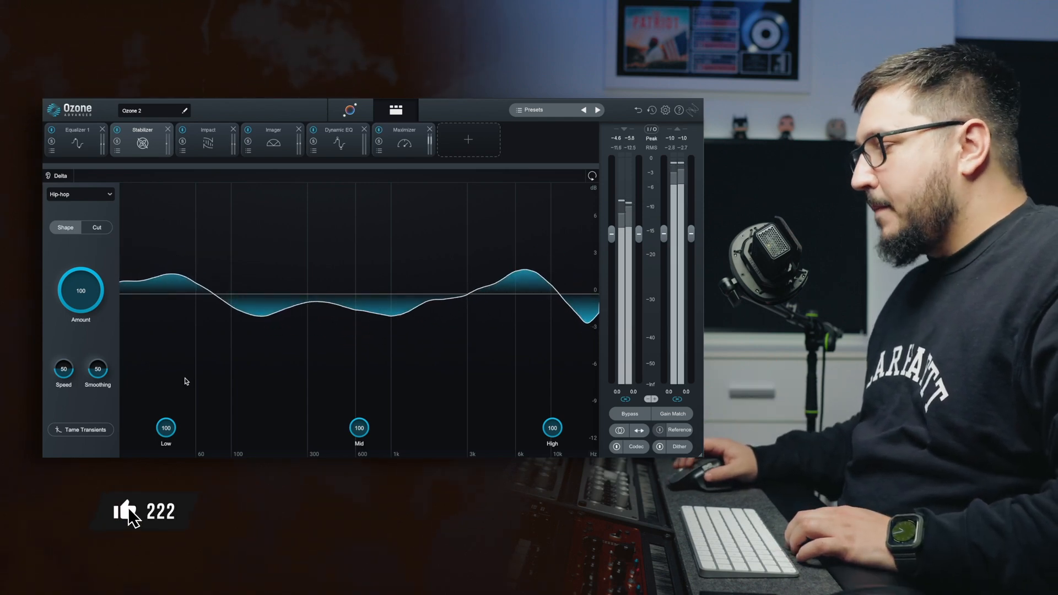
# Set the Stabilizer tonal target to EDM and bring up the Impact module
pyautogui.click(79, 195)
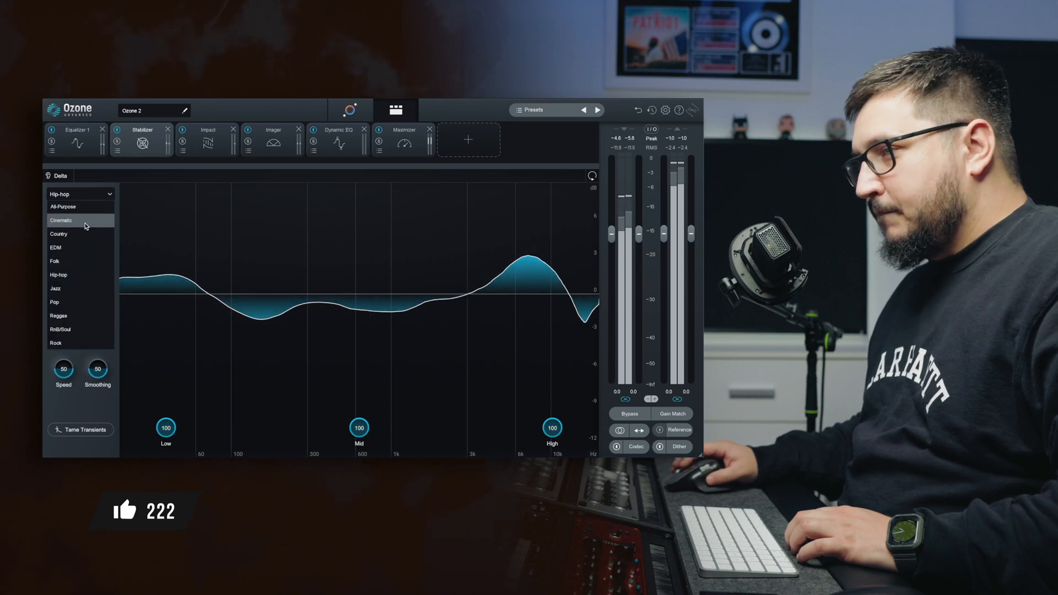
pyautogui.click(55, 247)
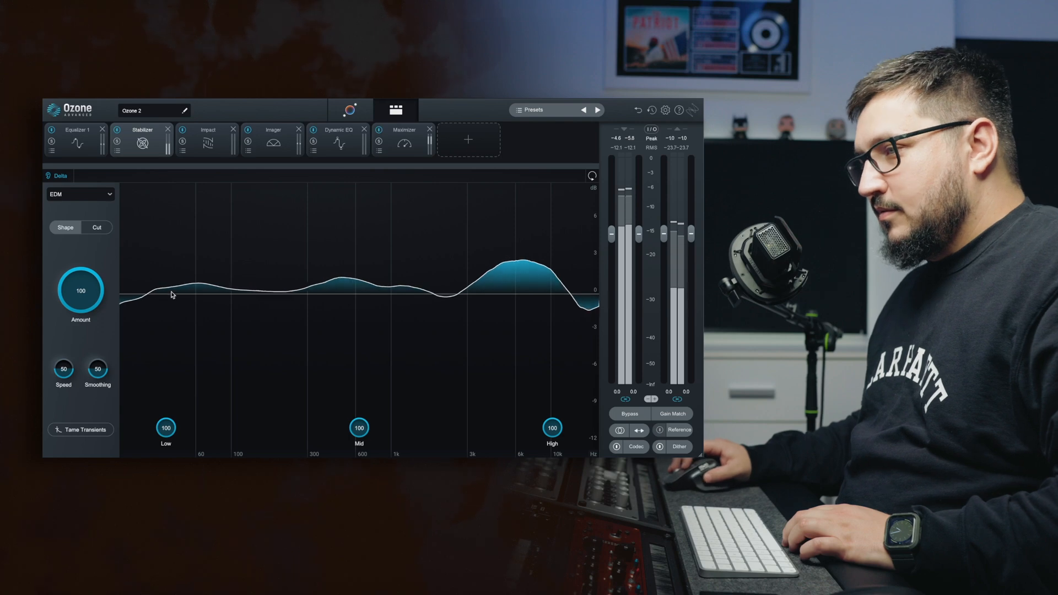
pyautogui.moveTo(79, 290); pyautogui.dragTo(87, 303)
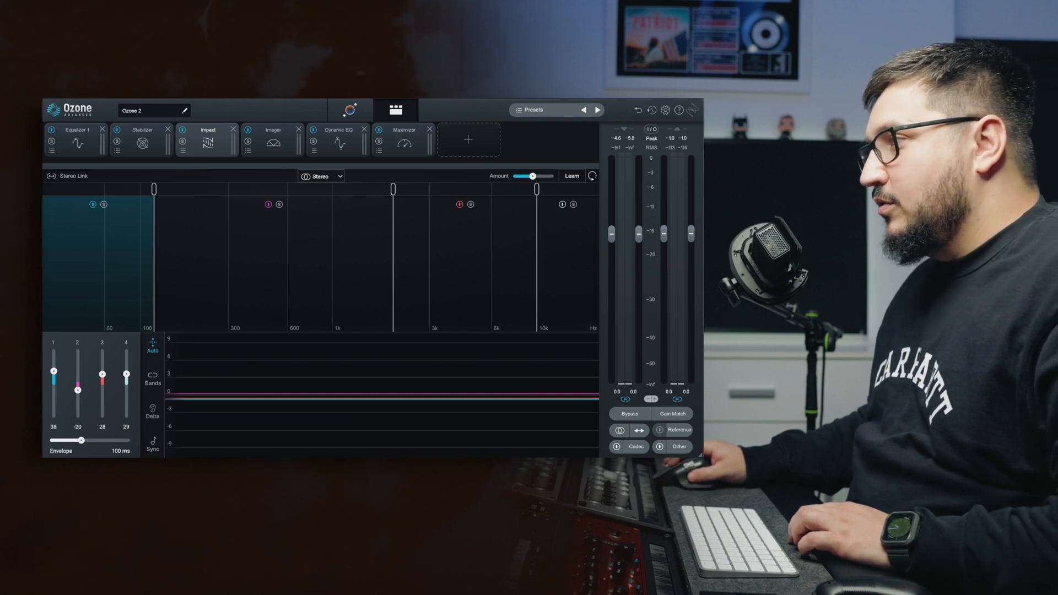
# Raise Impact band 2 to 100 and lower its upper crossover to about 250 Hz
pyautogui.click(470, 204)
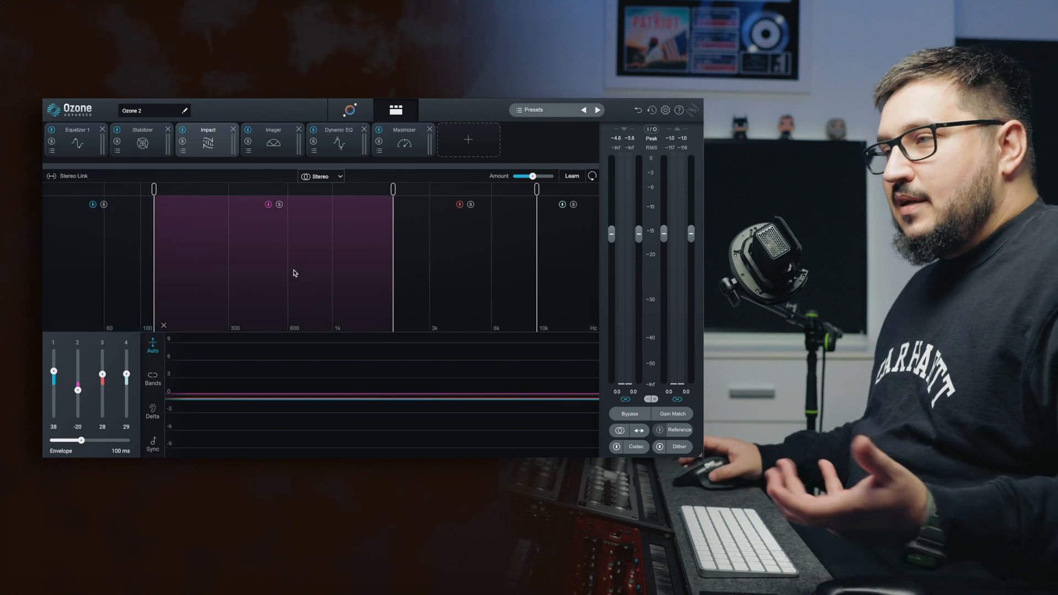
pyautogui.moveTo(392, 189); pyautogui.dragTo(290, 189)
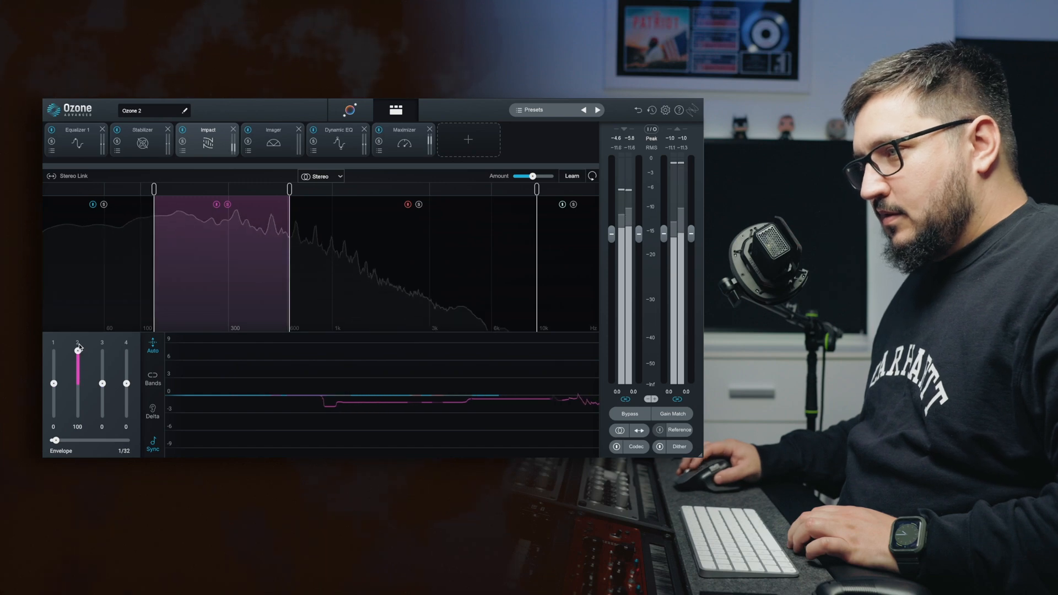
pyautogui.moveTo(290, 189); pyautogui.dragTo(256, 190)
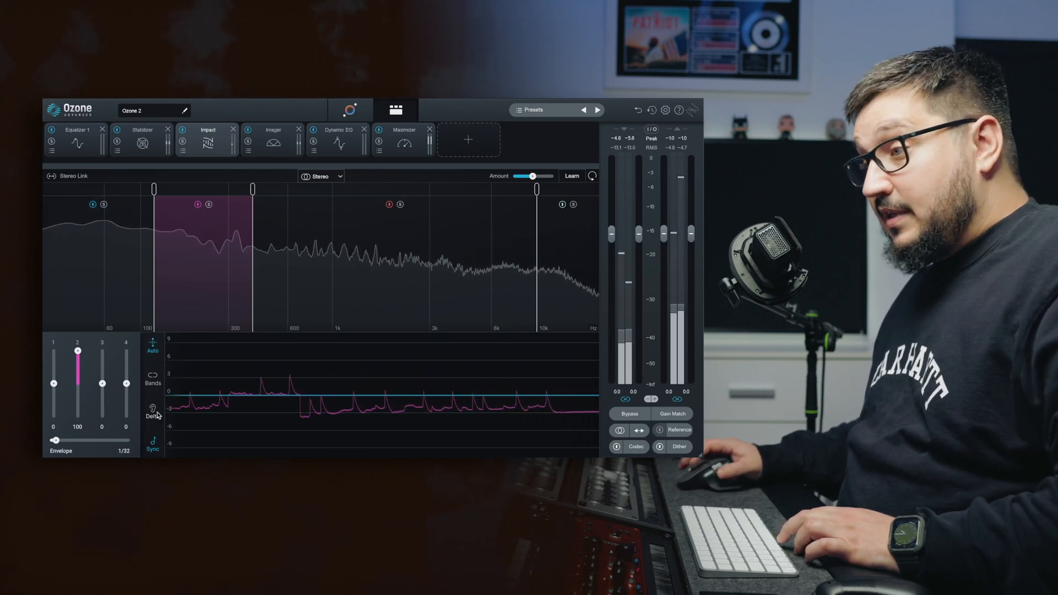
pyautogui.moveTo(153, 412)
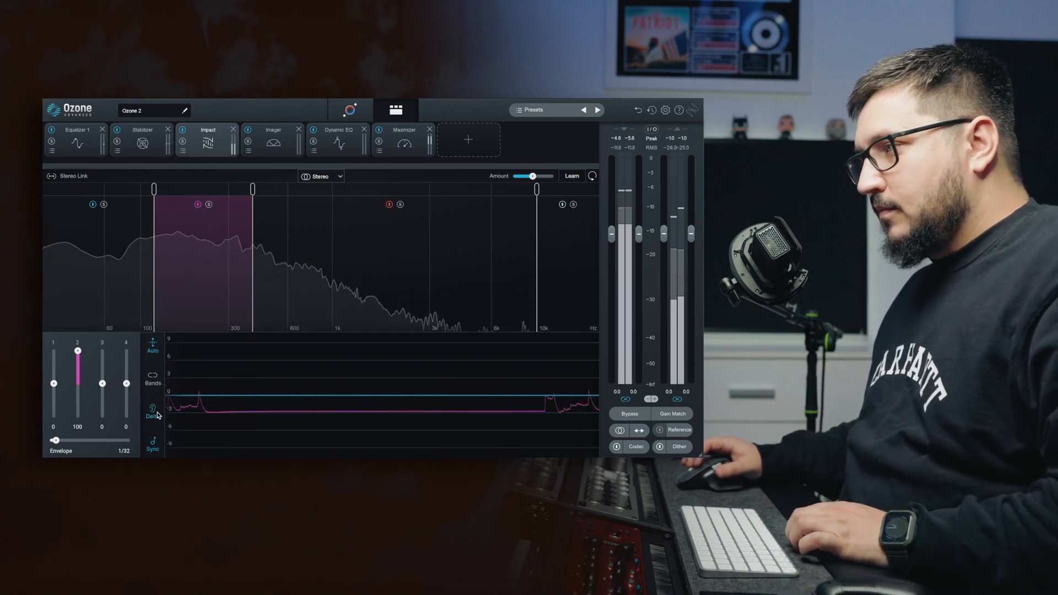
# Lower the top Impact crossover, set band 4 to -100 and band 2 to 40
pyautogui.moveTo(77, 351); pyautogui.dragTo(77, 360)
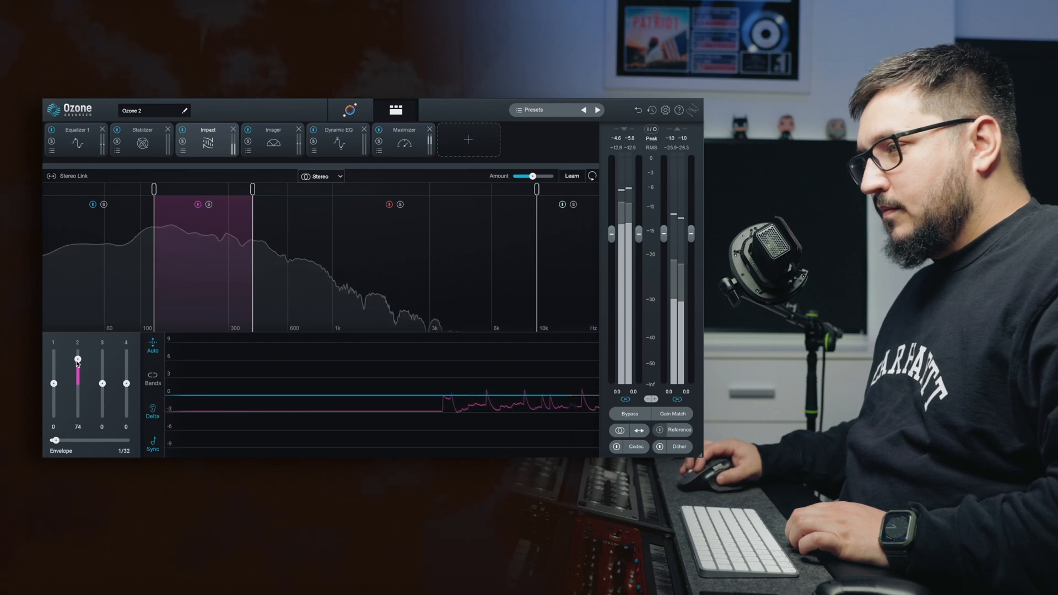
pyautogui.moveTo(77, 357); pyautogui.dragTo(77, 367)
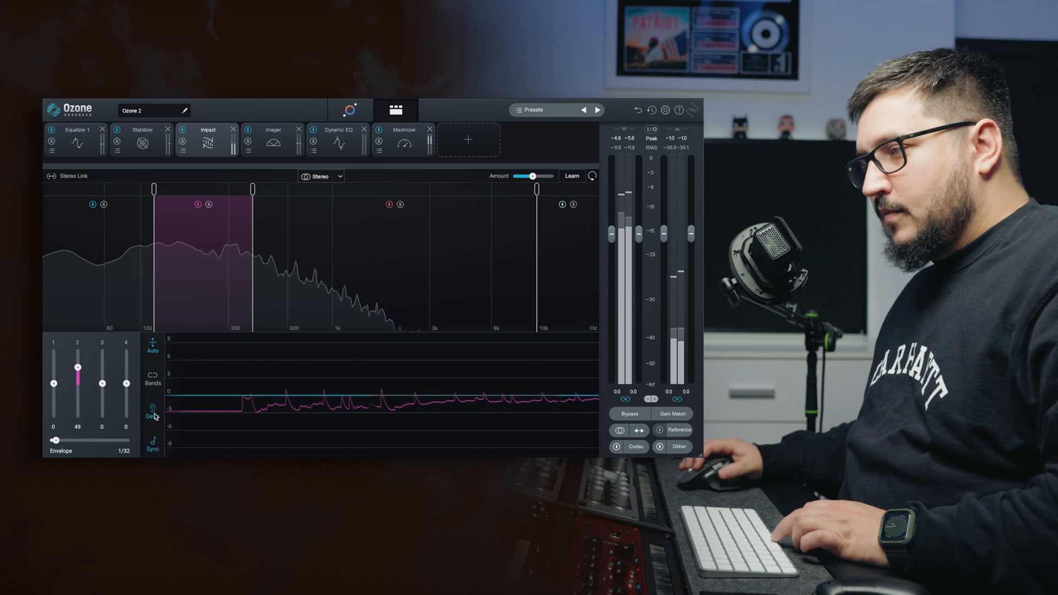
pyautogui.moveTo(153, 411)
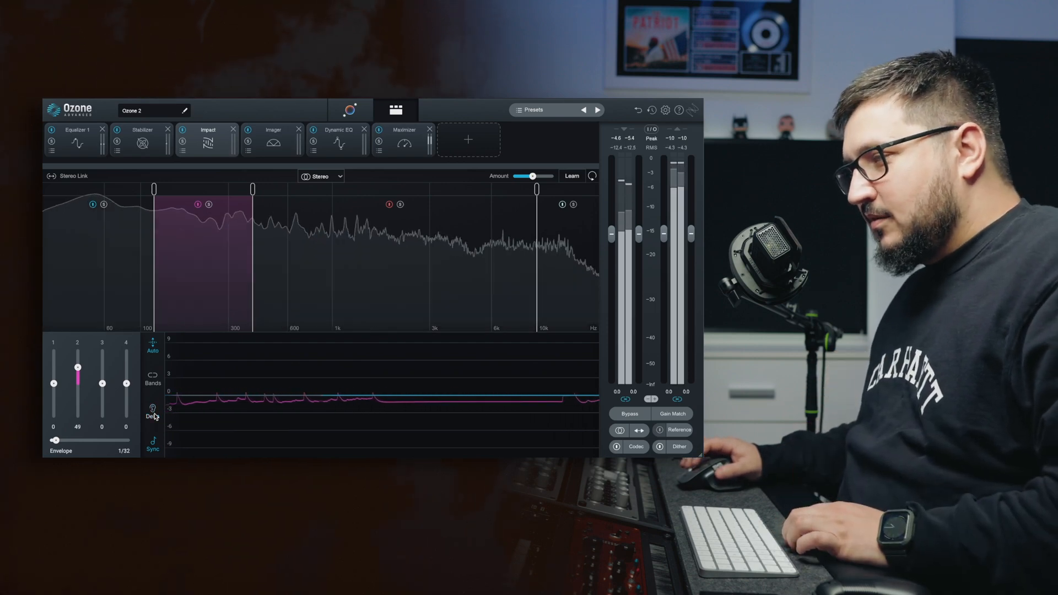
pyautogui.moveTo(125, 384); pyautogui.dragTo(125, 391)
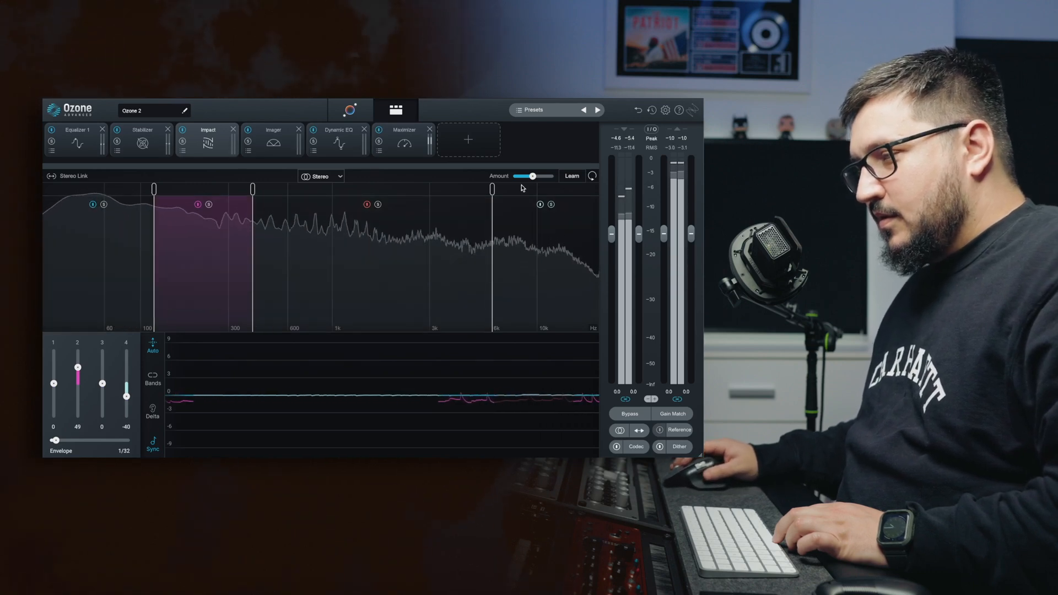
pyautogui.click(572, 175)
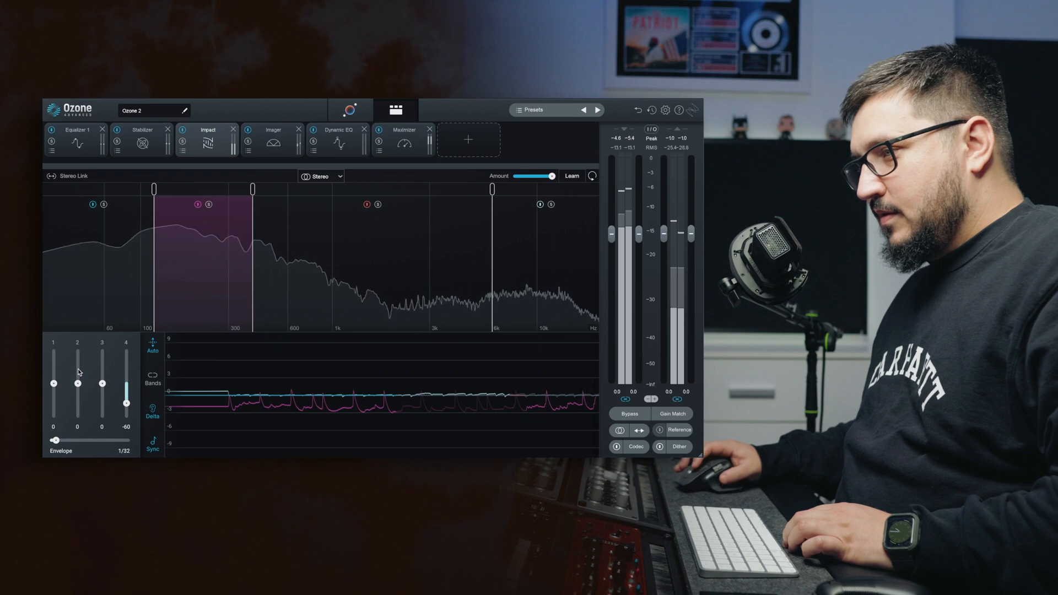
pyautogui.moveTo(126, 388); pyautogui.dragTo(126, 415)
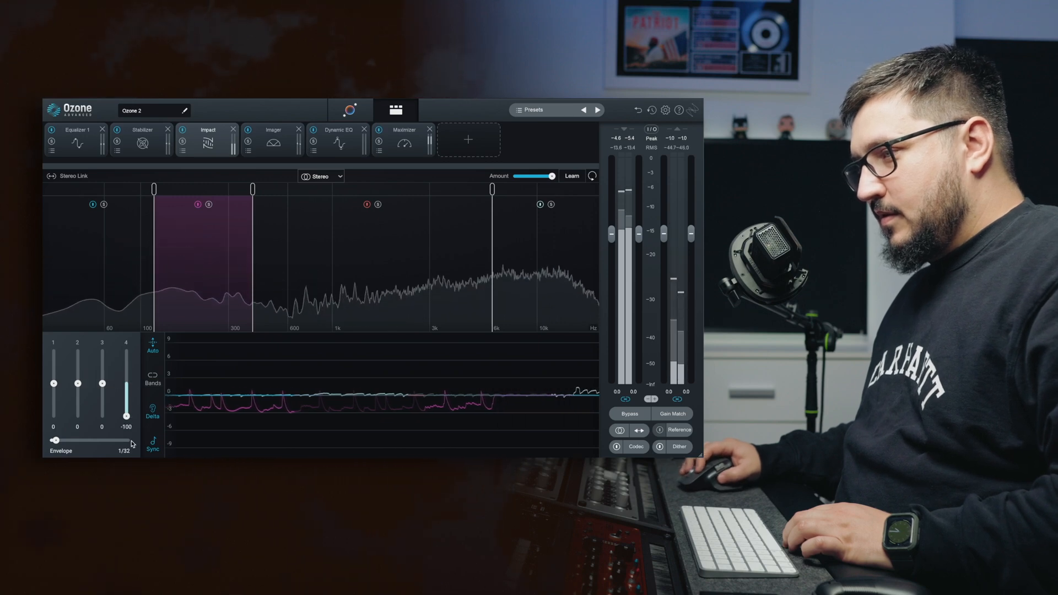
pyautogui.moveTo(78, 402); pyautogui.dragTo(77, 375)
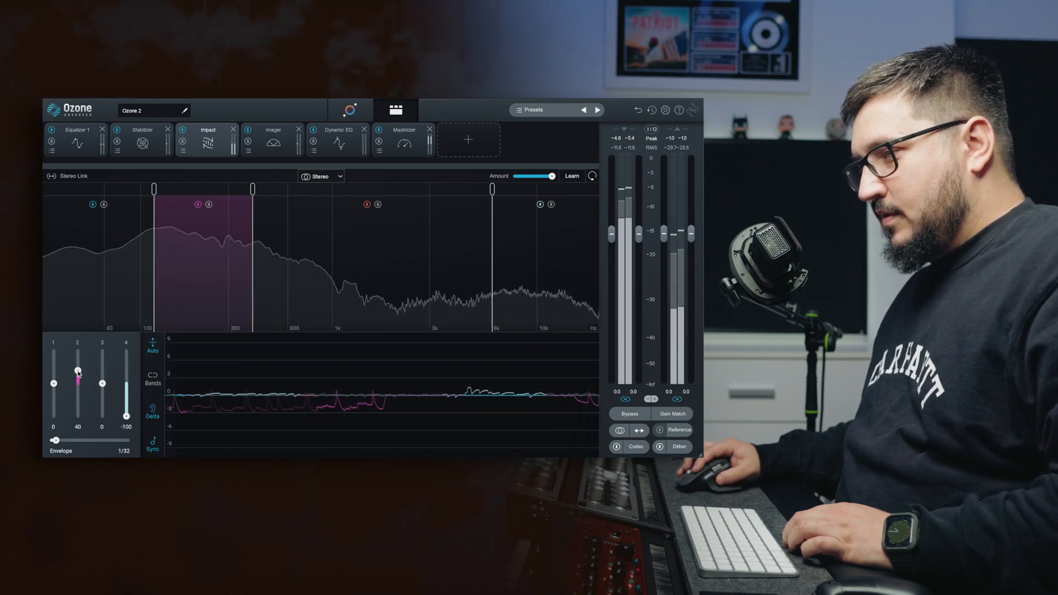
pyautogui.moveTo(127, 415); pyautogui.dragTo(126, 398)
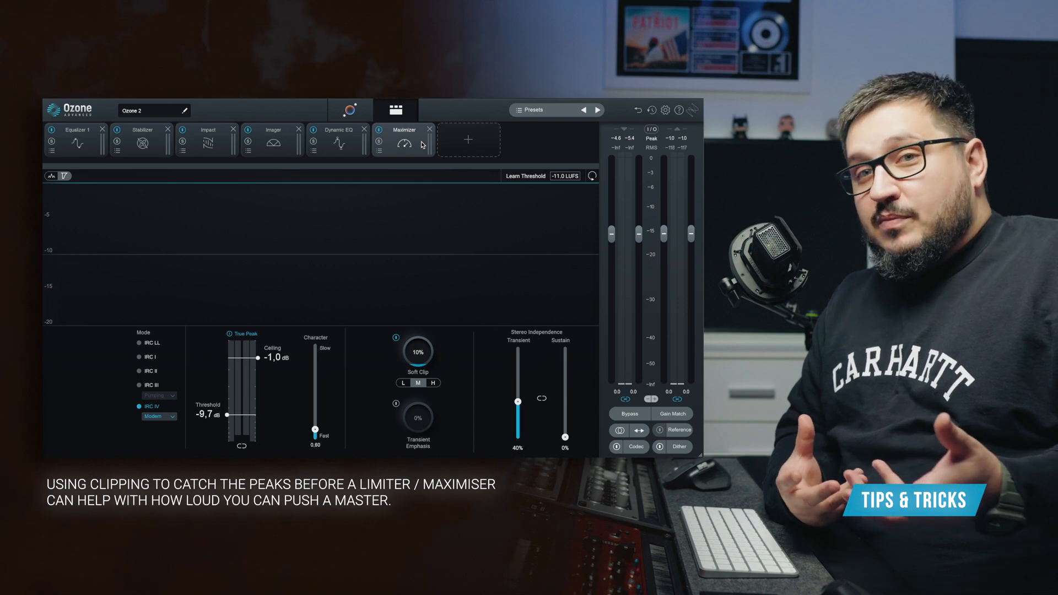
pyautogui.moveTo(473, 360)
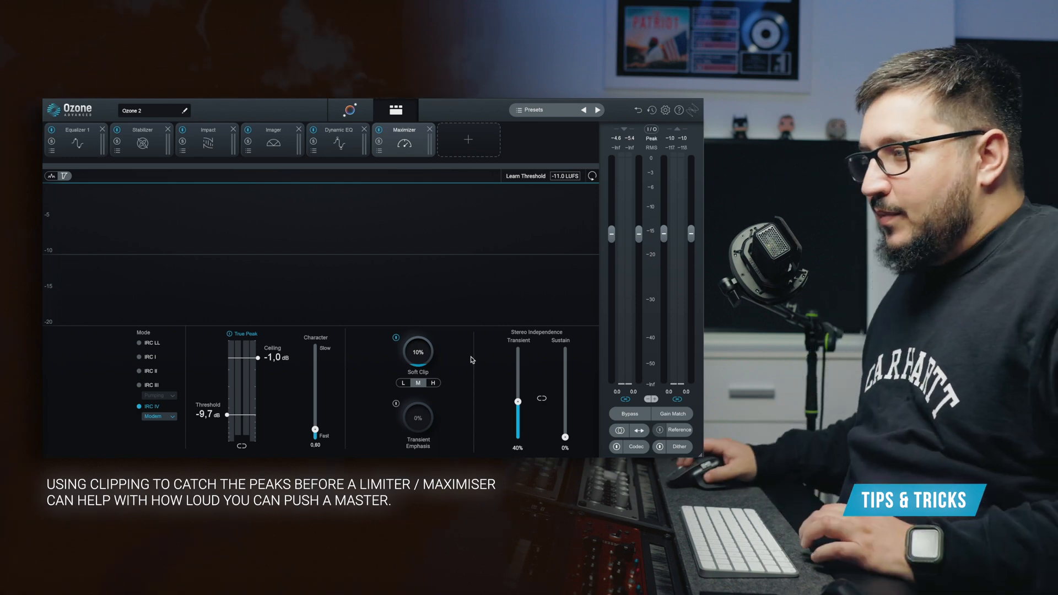
pyautogui.moveTo(409, 352)
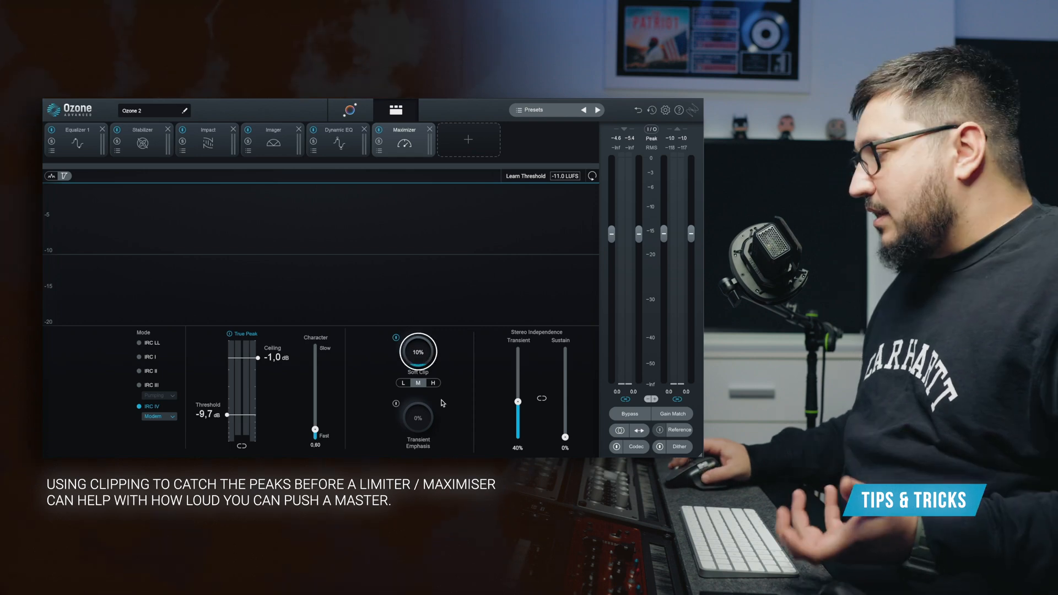
pyautogui.moveTo(425, 412)
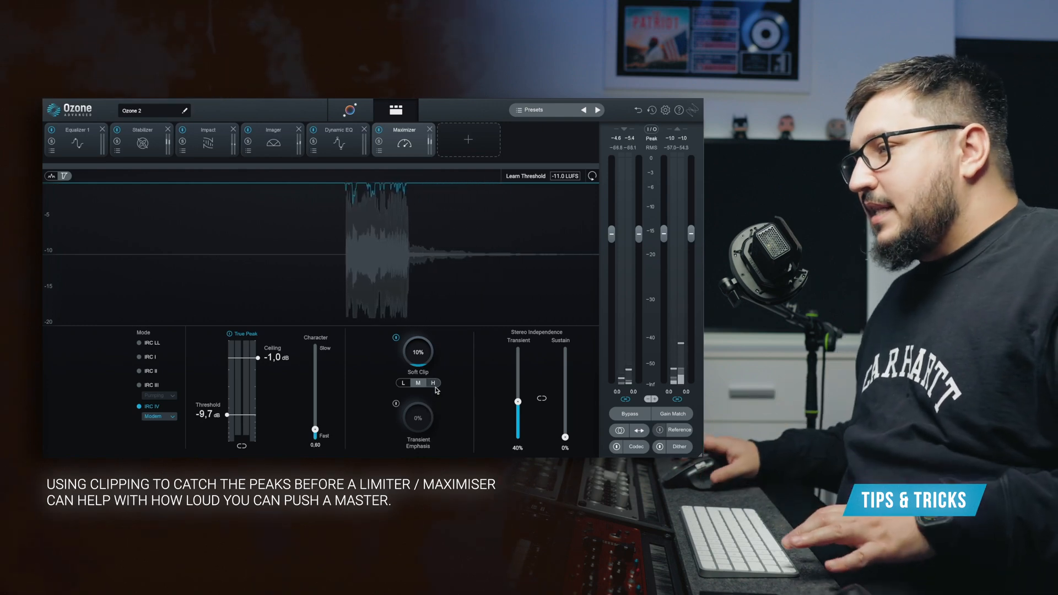
# Try Maximizer threshold values around -7 dB, settling at -8.0 dB
pyautogui.moveTo(228, 412); pyautogui.dragTo(228, 408)
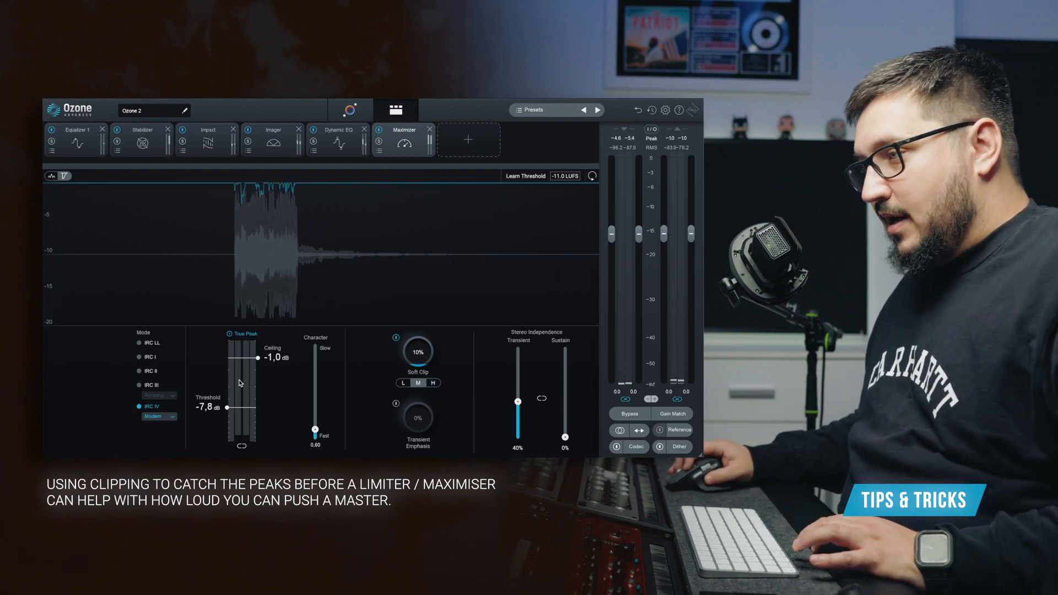
pyautogui.moveTo(226, 408); pyautogui.dragTo(246, 408)
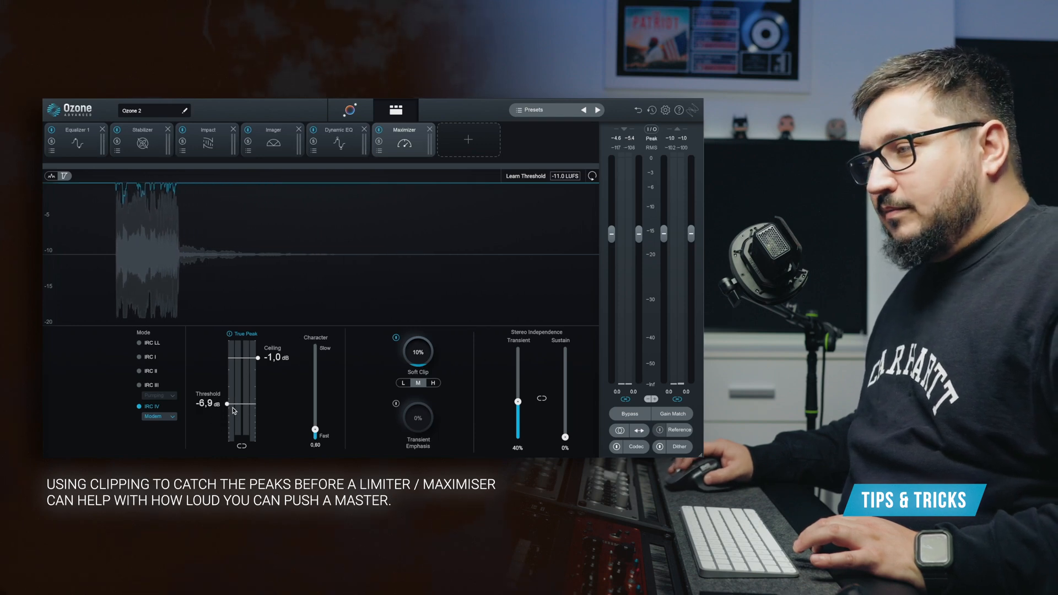
pyautogui.moveTo(232, 405); pyautogui.dragTo(227, 406)
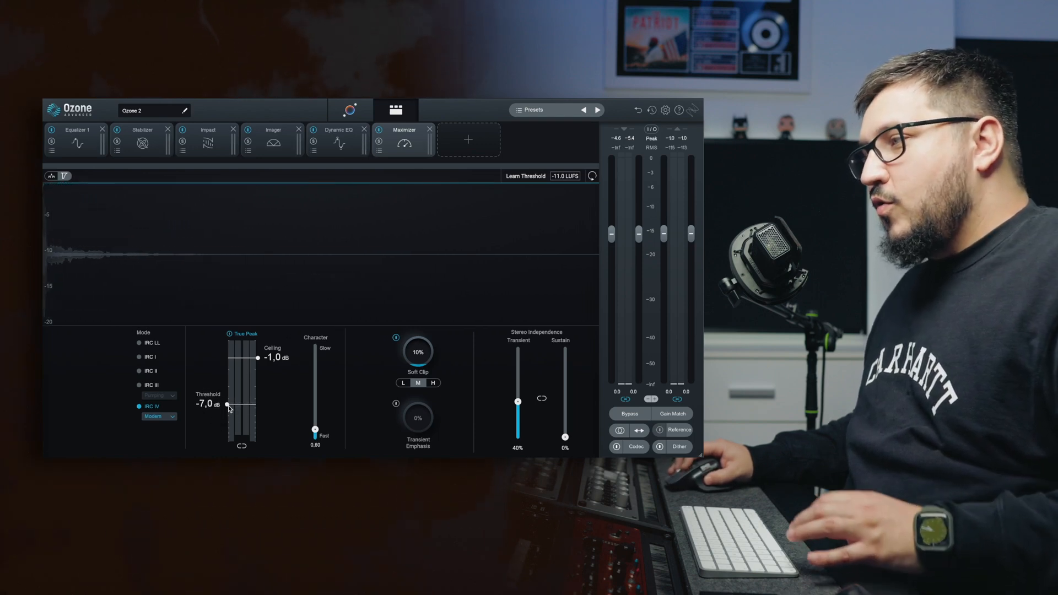
pyautogui.moveTo(227, 407)
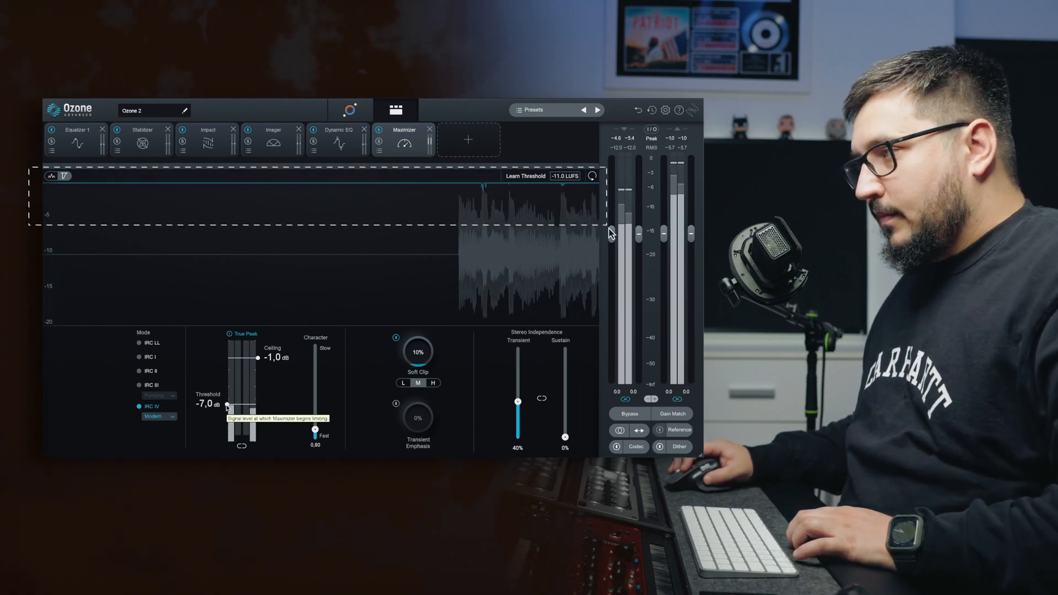
pyautogui.moveTo(228, 407); pyautogui.dragTo(228, 410)
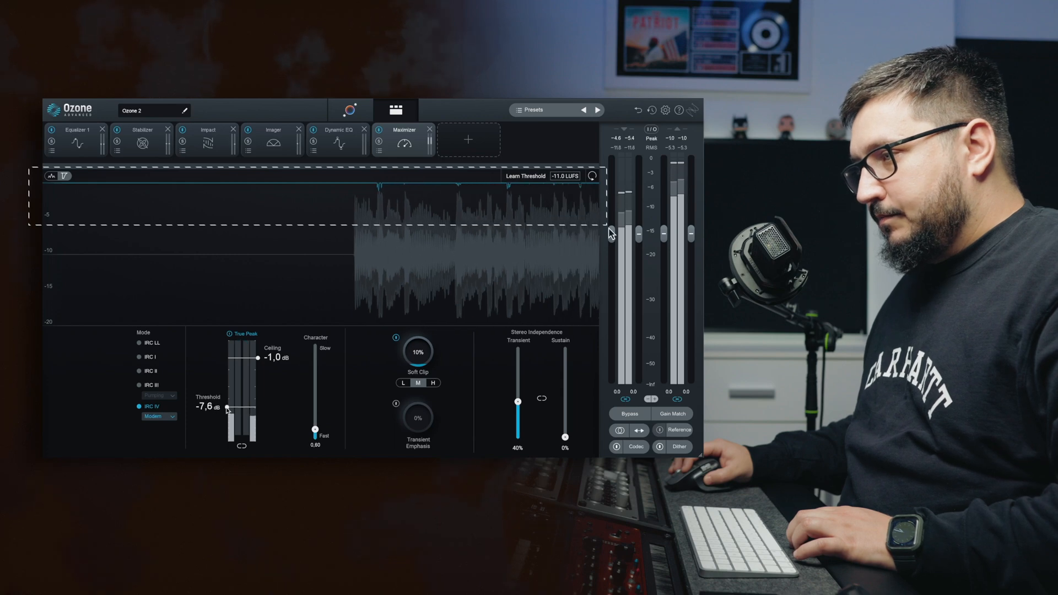
pyautogui.moveTo(226, 410); pyautogui.dragTo(226, 415)
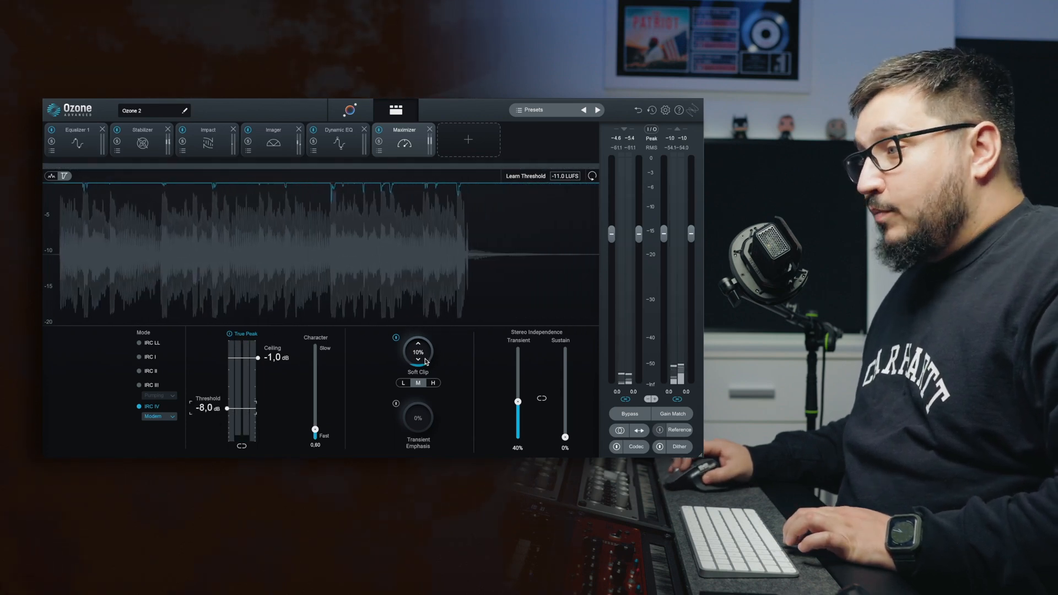
# Raise the Maximizer Soft Clip to 50%, then fine-tune it to 60%
pyautogui.moveTo(418, 351); pyautogui.dragTo(422, 341)
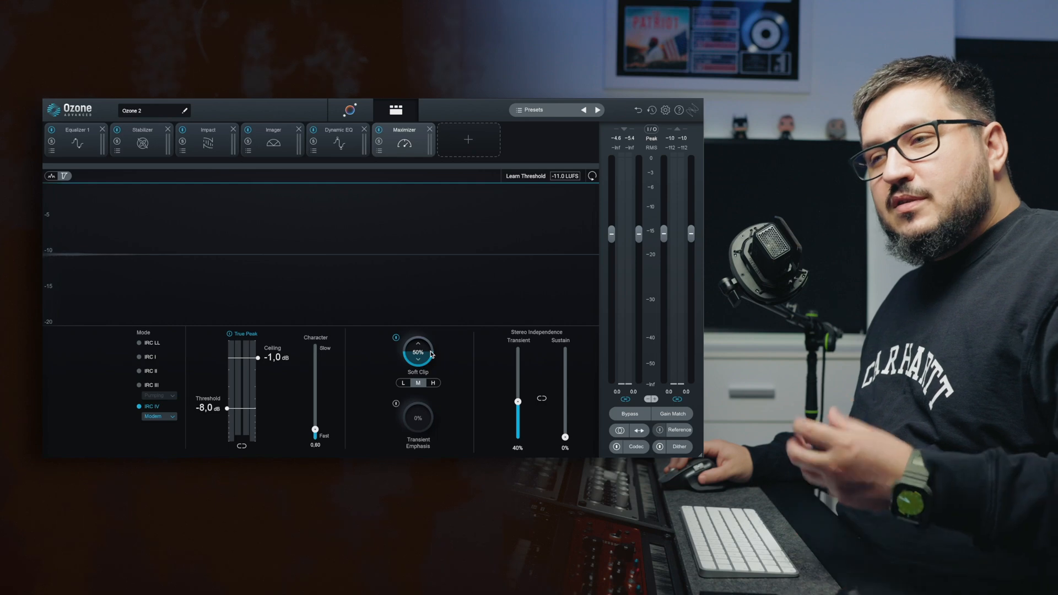
pyautogui.moveTo(418, 354)
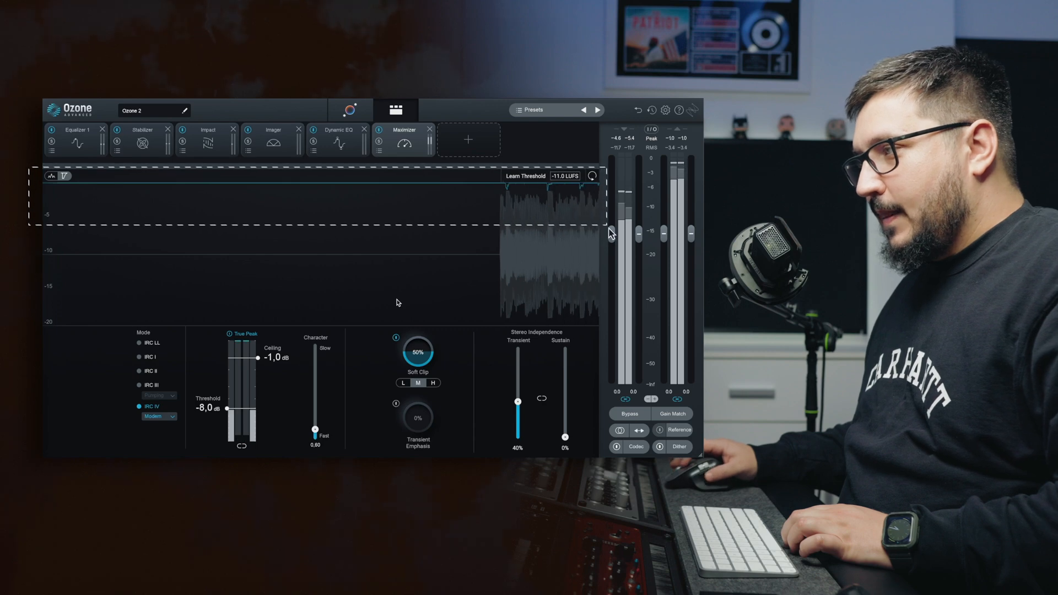
pyautogui.click(417, 352)
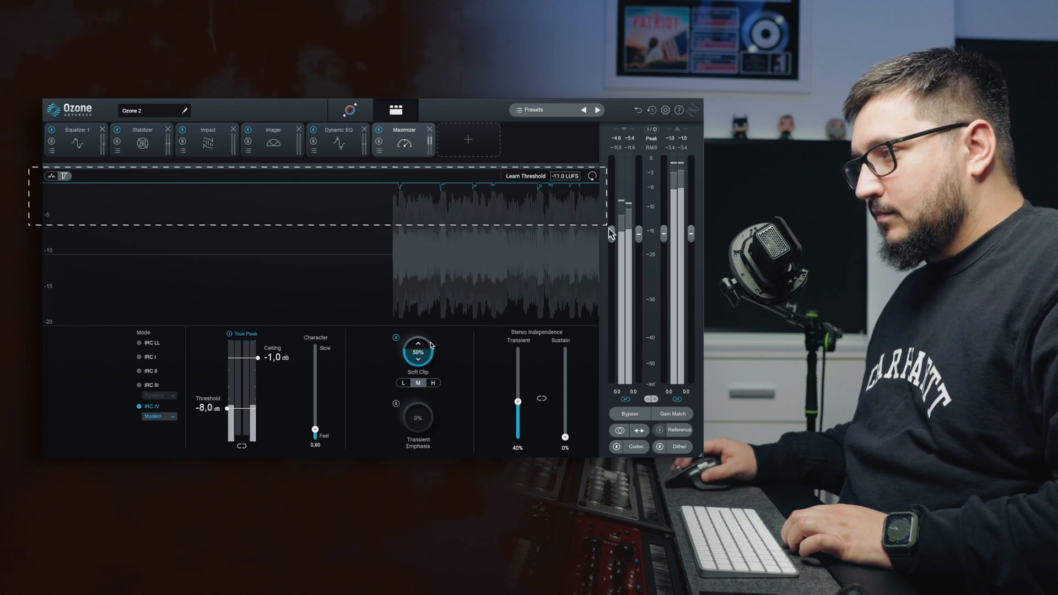
pyautogui.click(418, 344)
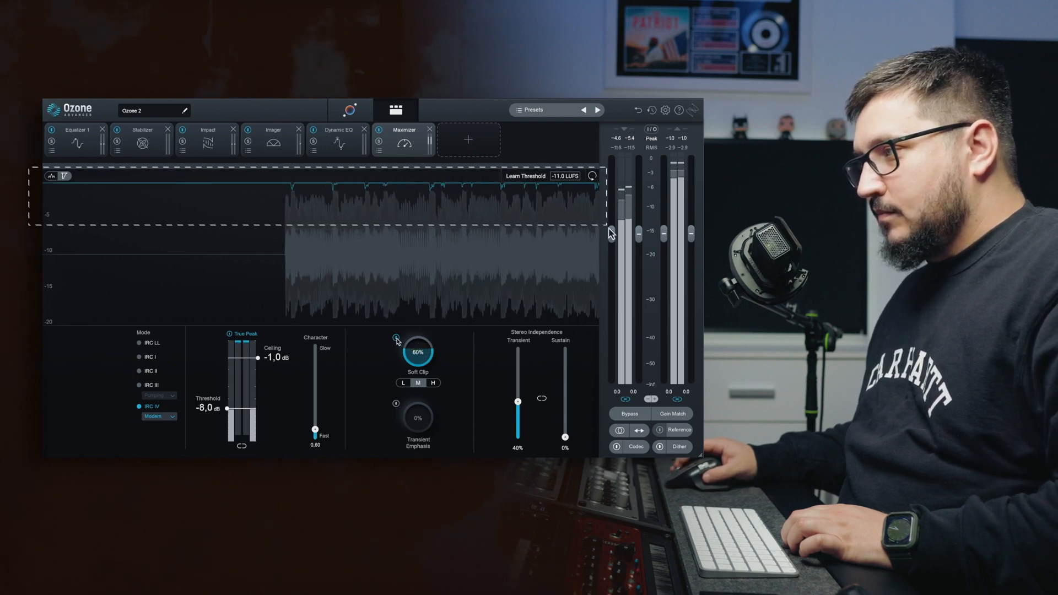